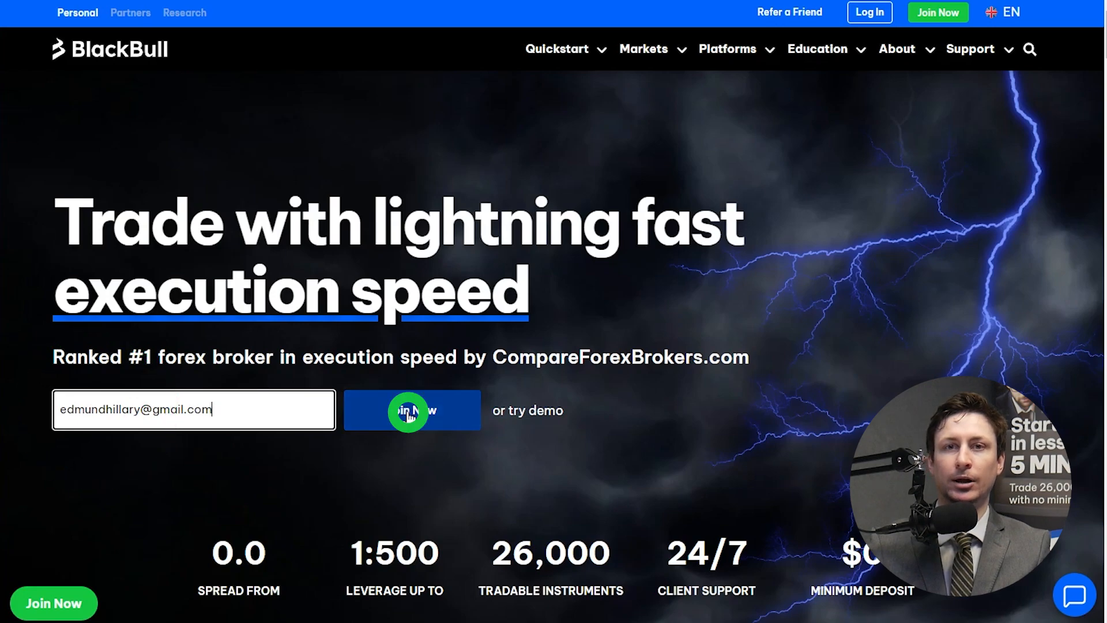
Step: Begin sign-up from the homepage with the entered email via Join Now
click(412, 411)
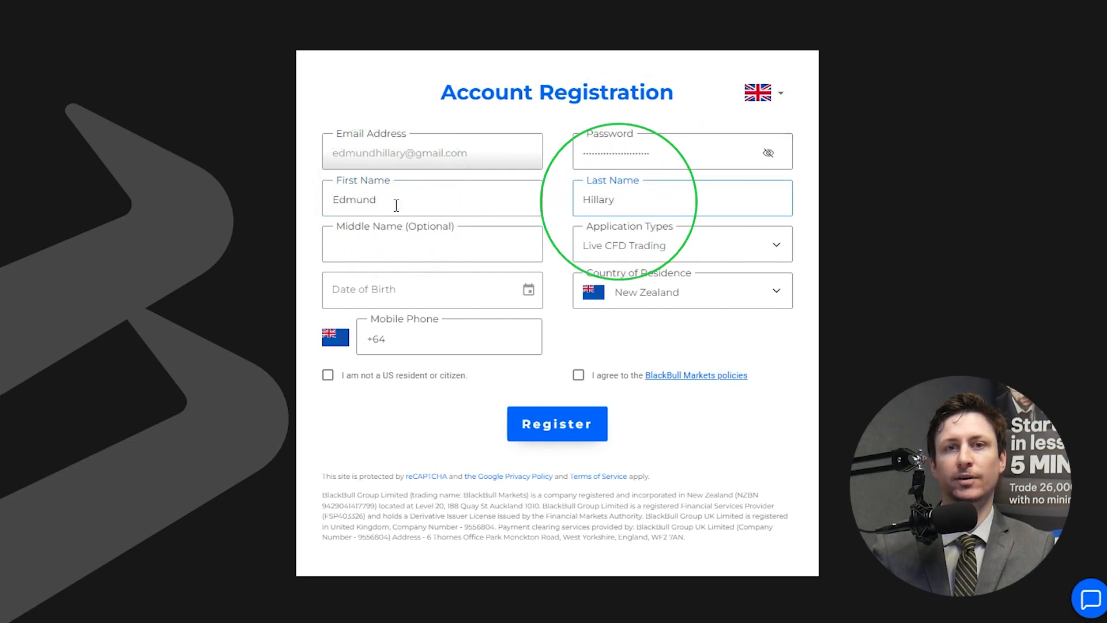
Step: Set Australia as country of residence and accept the BlackBull Markets declarations
click(683, 276)
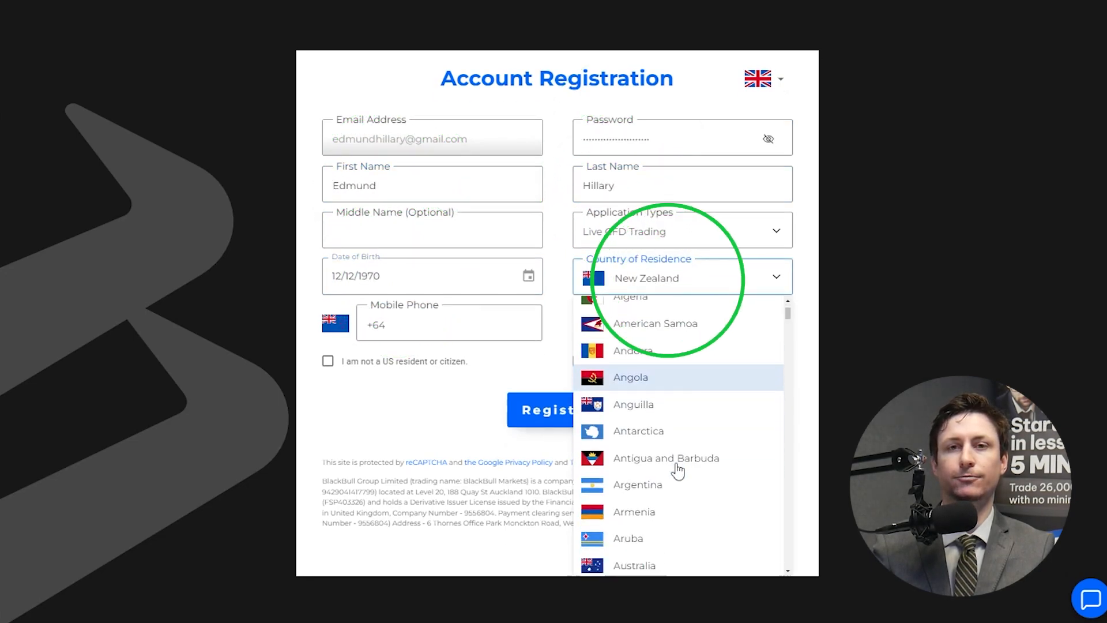
click(328, 375)
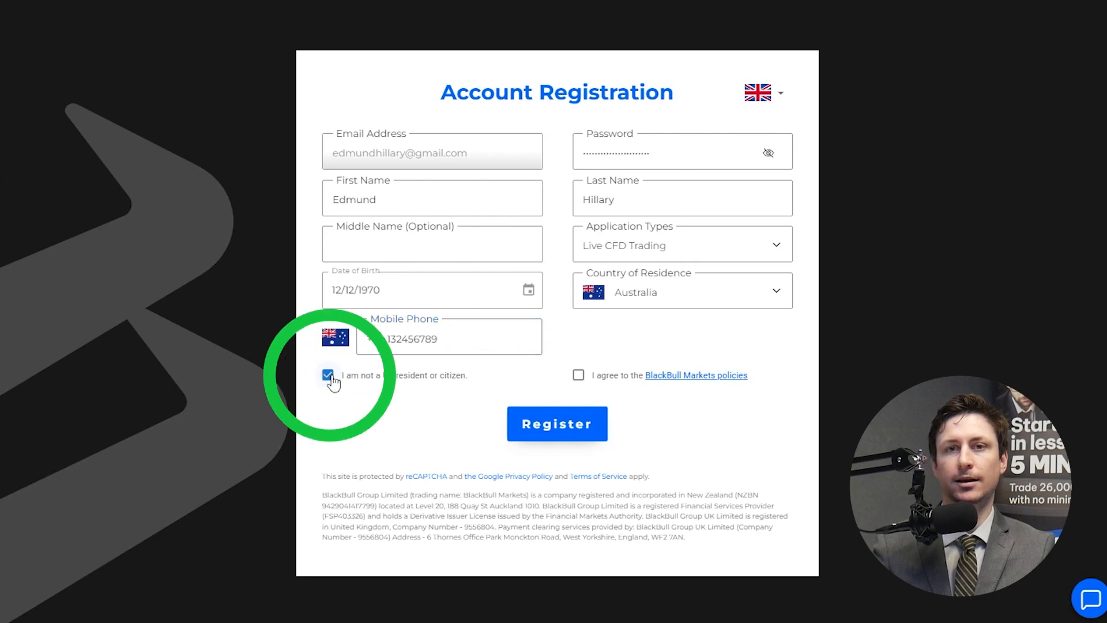
click(578, 375)
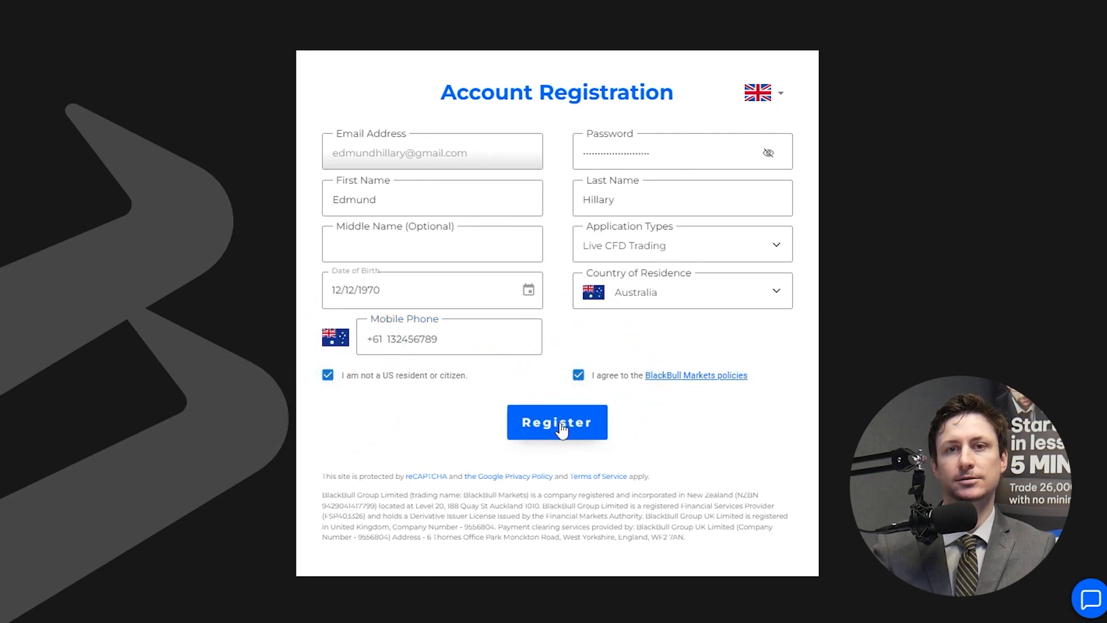
Step: Submit the registration and enter the client area showing trading preferences at 50%
click(556, 422)
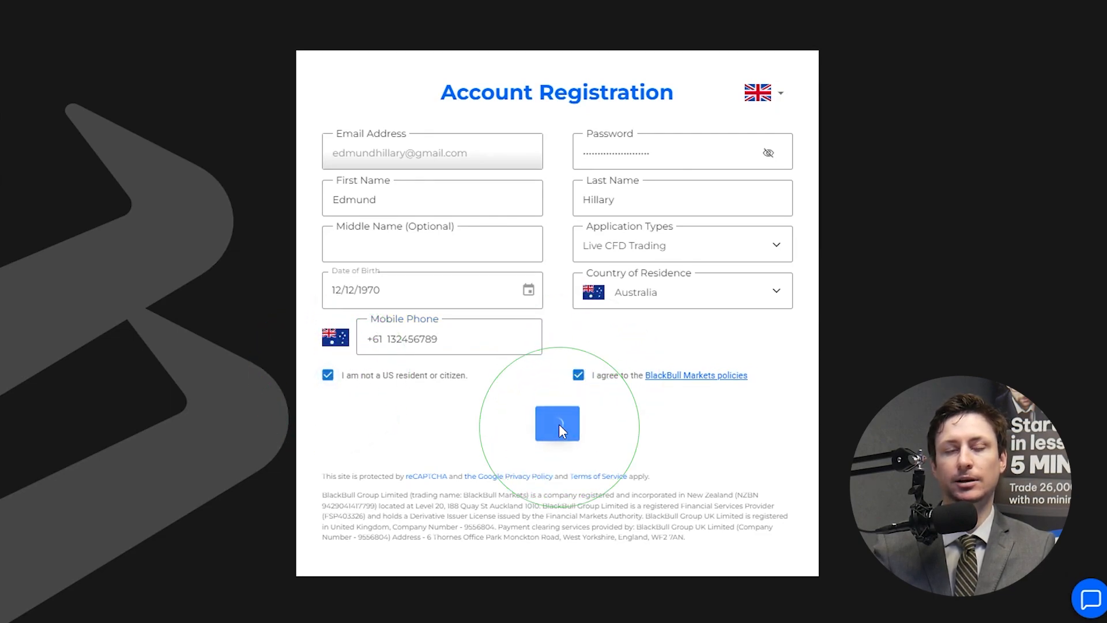
click(557, 423)
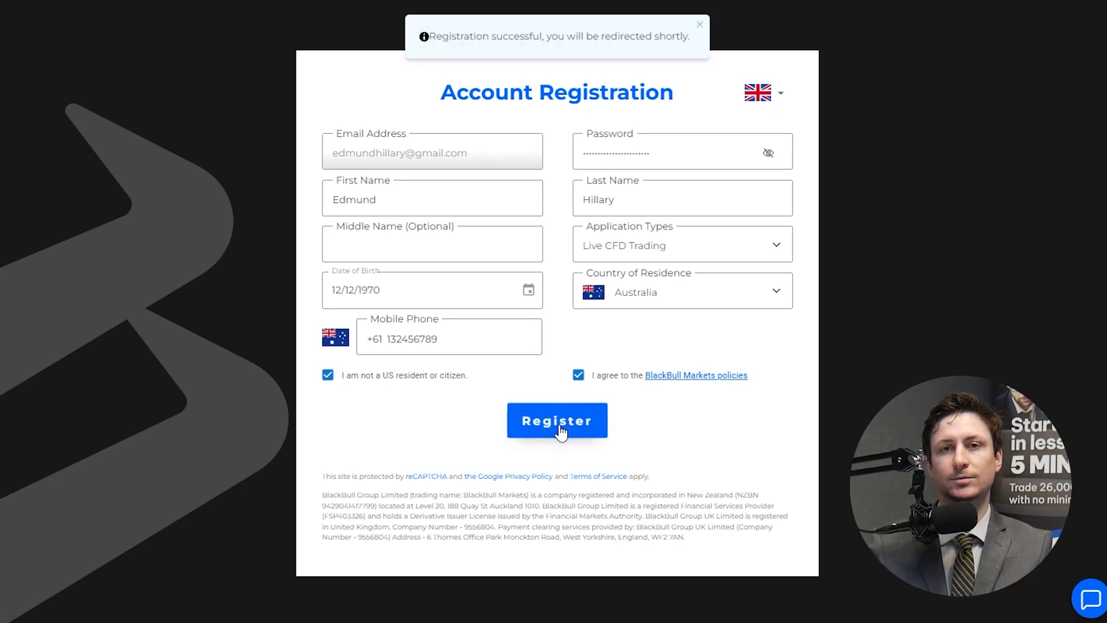
click(557, 420)
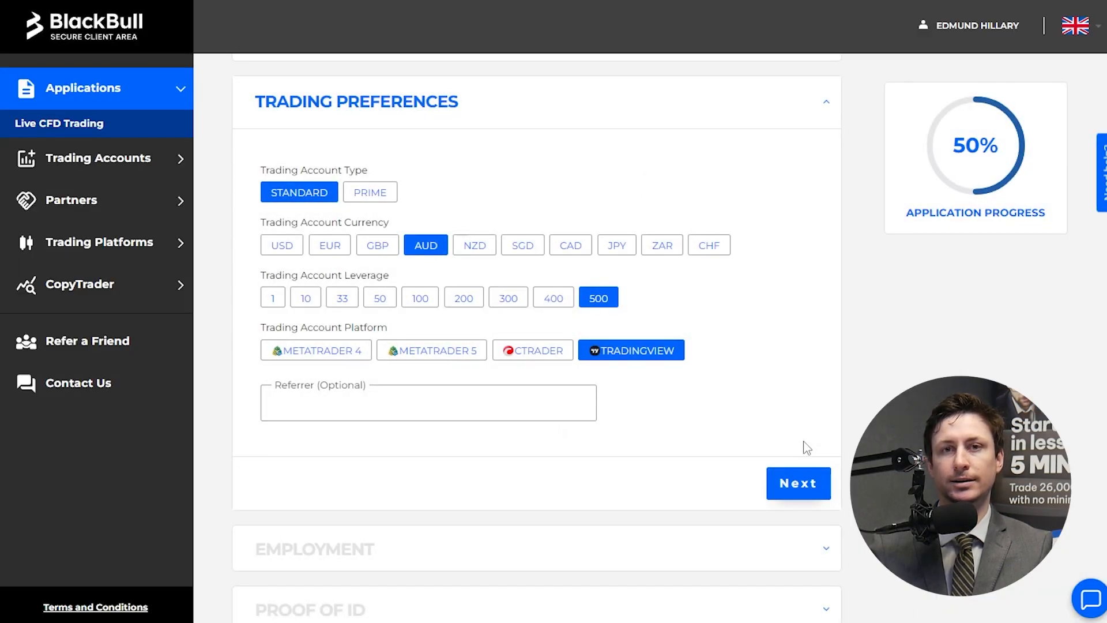
Step: Apply for a live Prime account on MetaTrader 5 with 1:500 leverage and zero USD balance
click(370, 192)
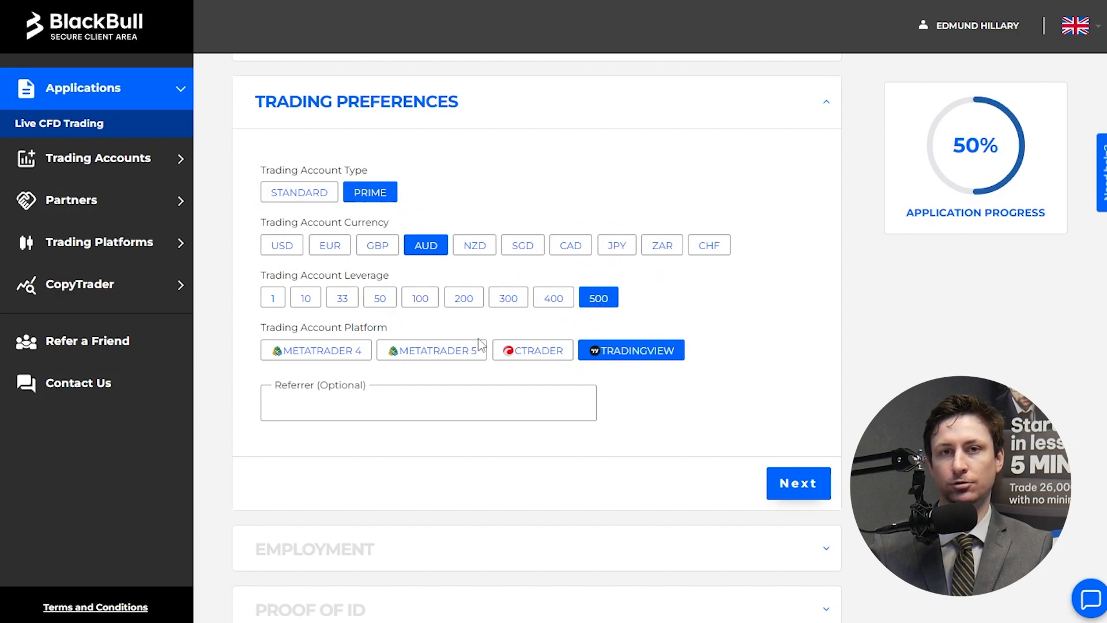
click(431, 350)
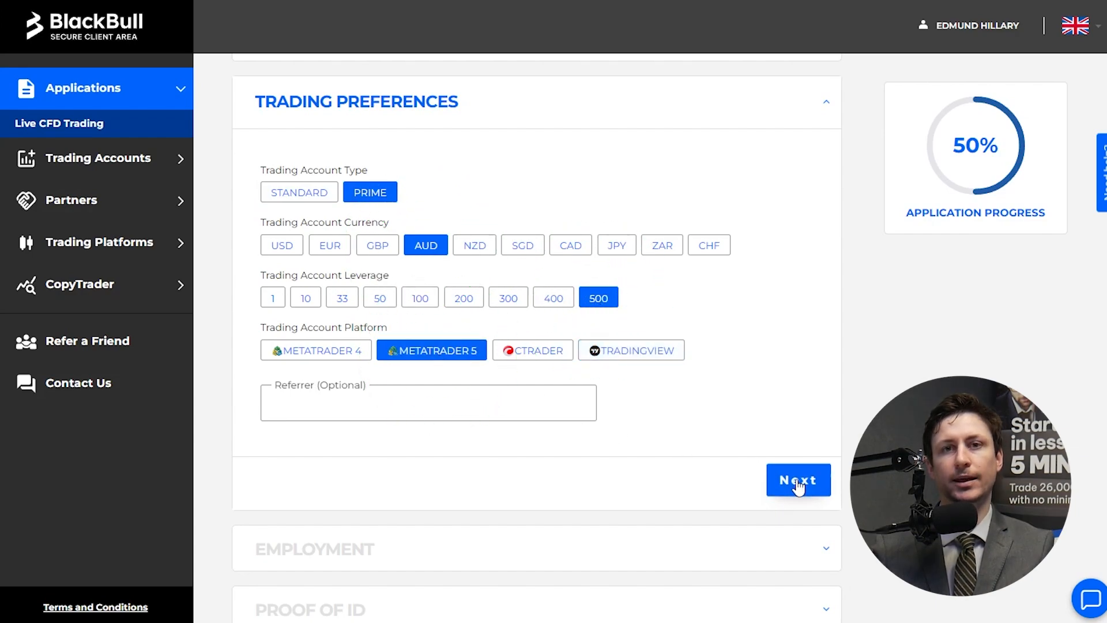
click(798, 480)
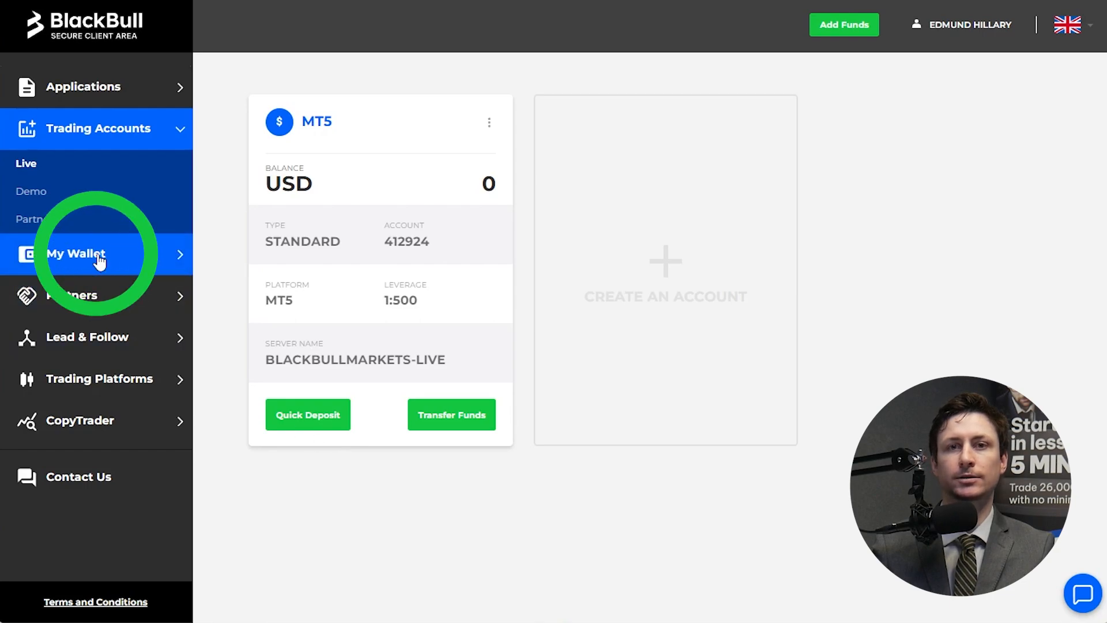
Step: From the wallets overview, fund the USD wallet to a 1000 balance
click(78, 253)
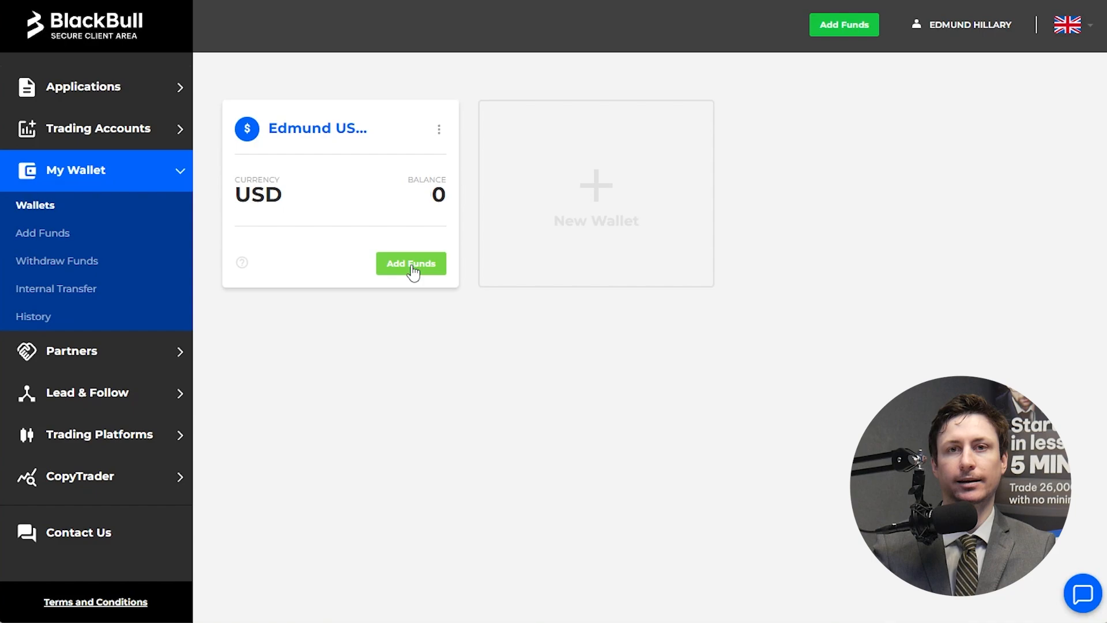
click(410, 263)
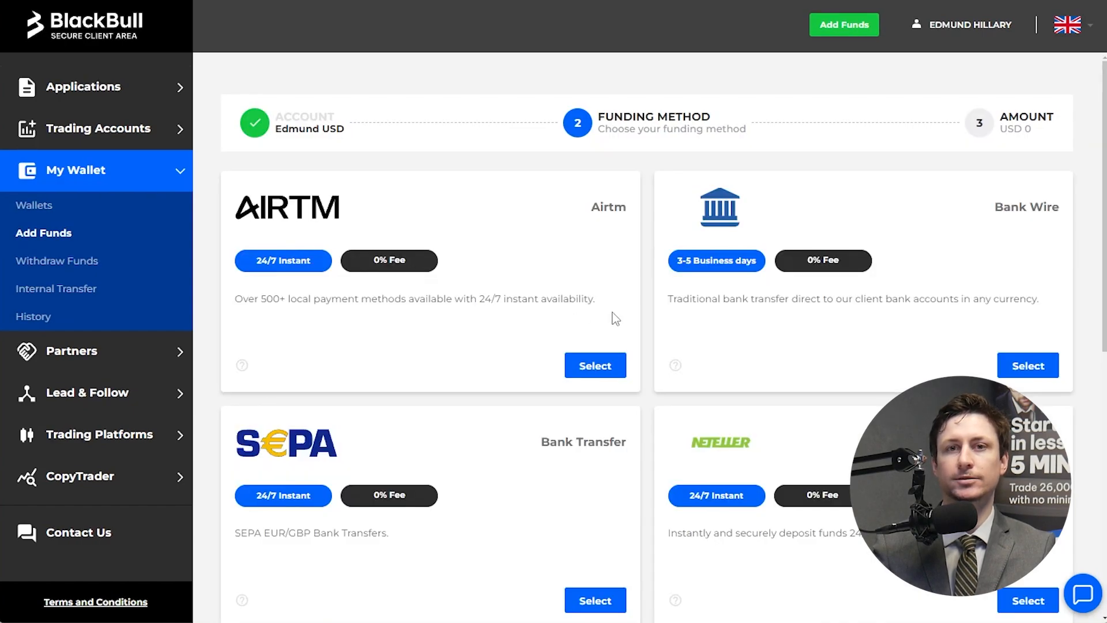
scroll(down, 3)
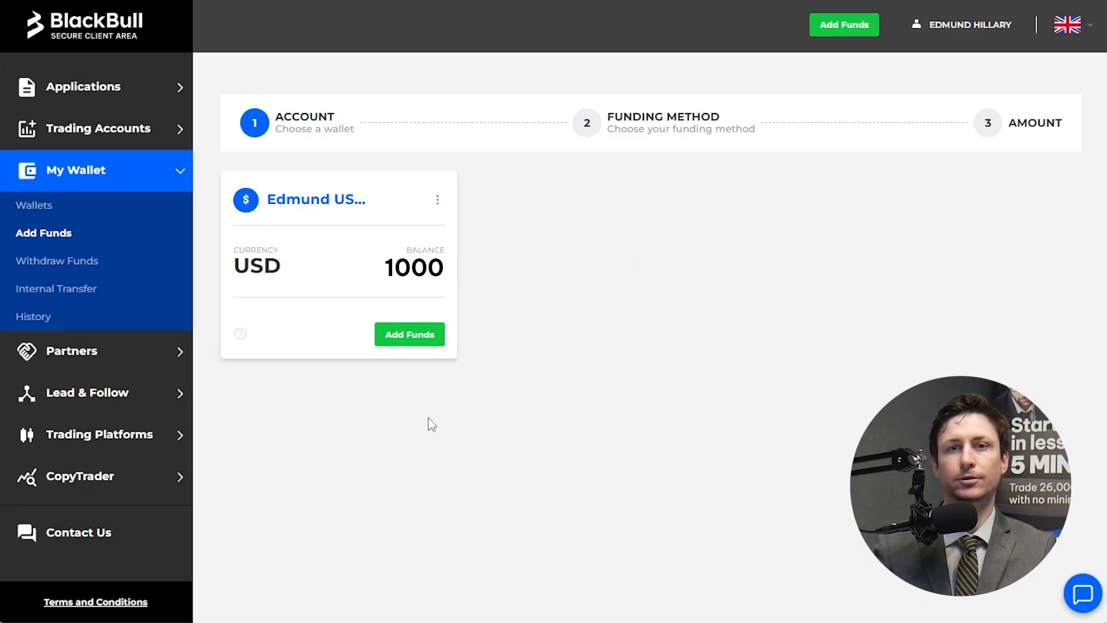
Step: Go to the internal transfer page with the form still empty
click(55, 288)
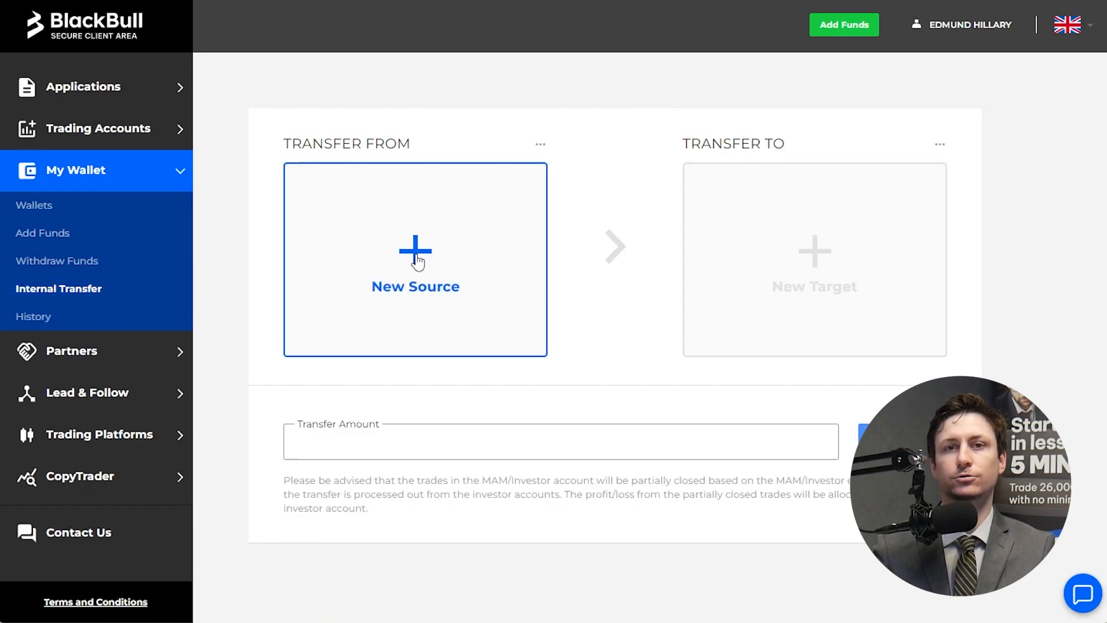
click(813, 253)
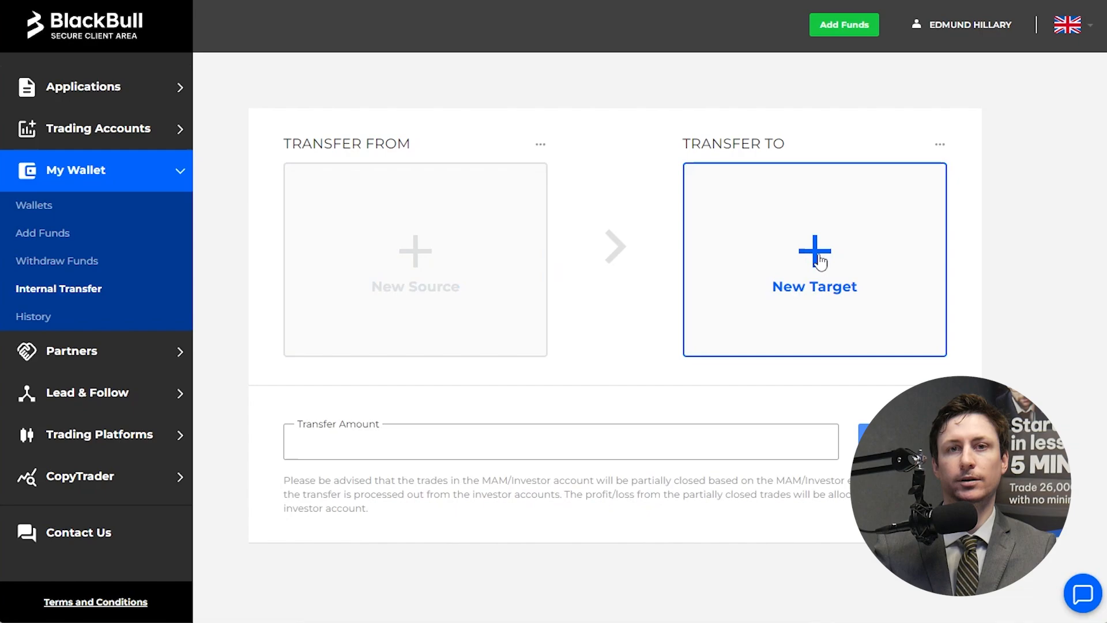
click(814, 251)
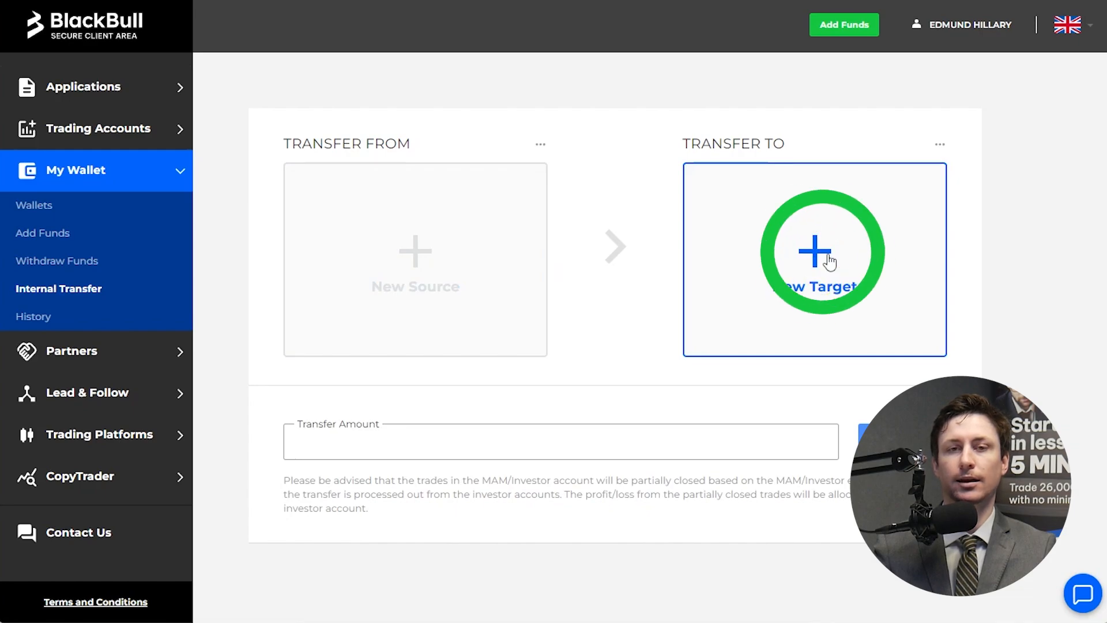